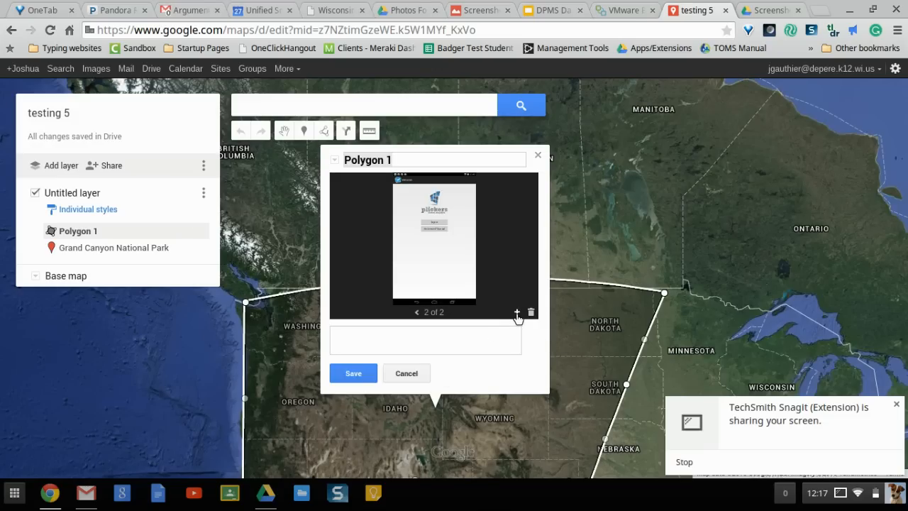
Add a second image to Polygon 1 by its web address
click(516, 312)
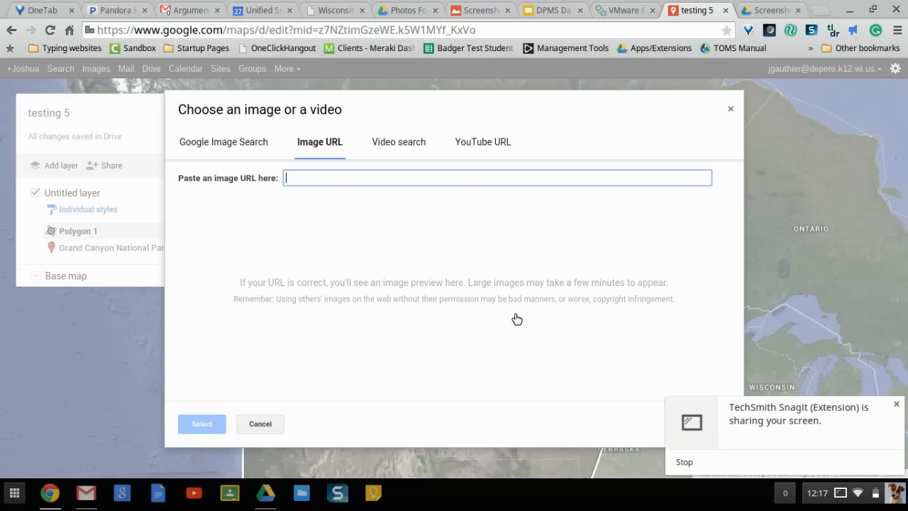
click(225, 142)
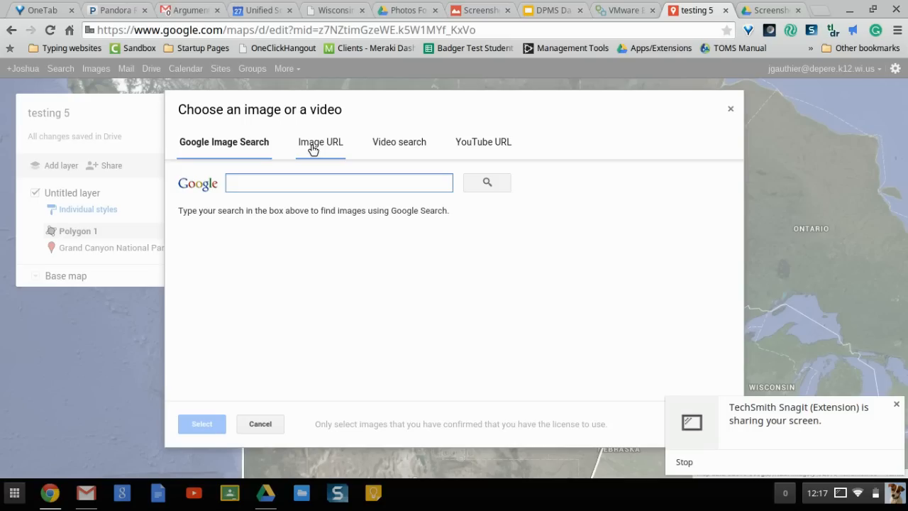
click(319, 142)
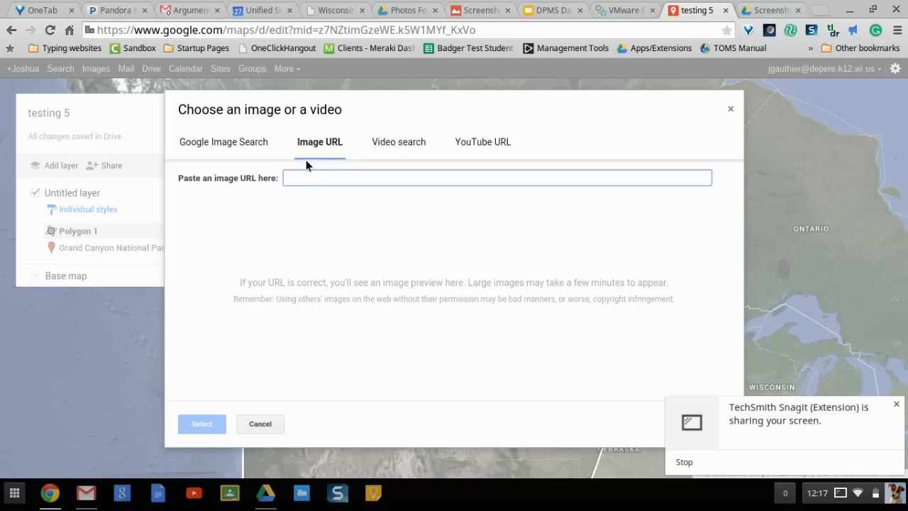
click(303, 177)
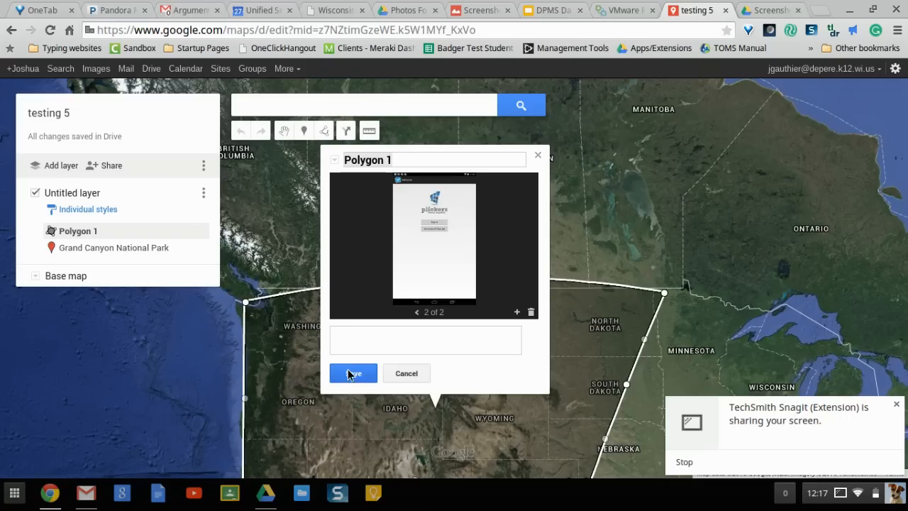
Save Polygon 1's edits and flip to its other attached image
click(352, 373)
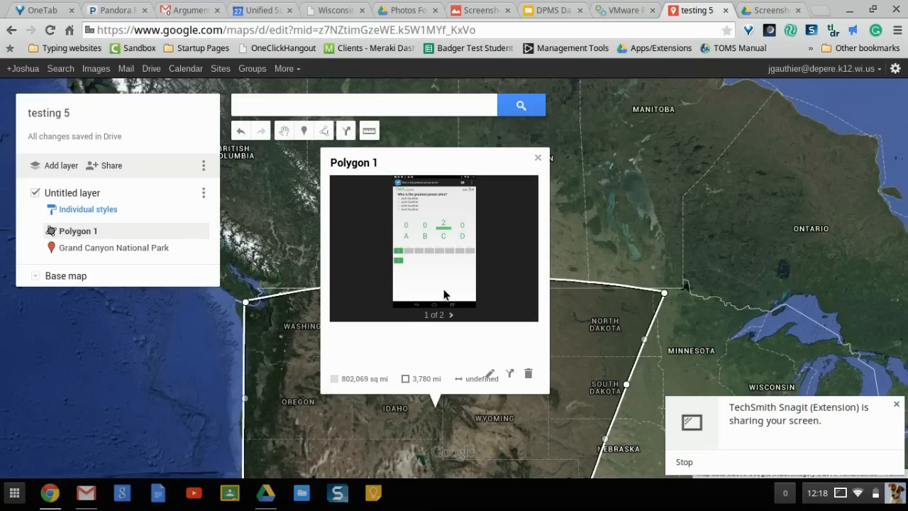
click(452, 315)
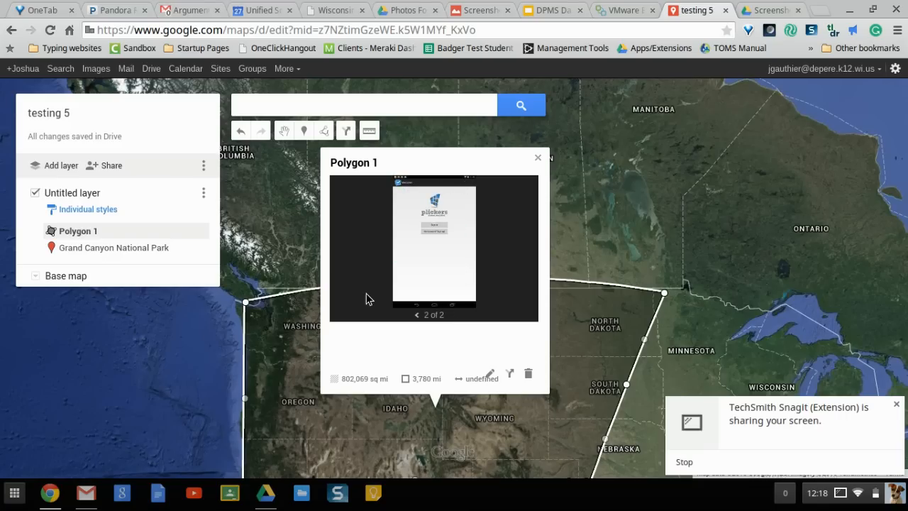
mouse_move(417, 309)
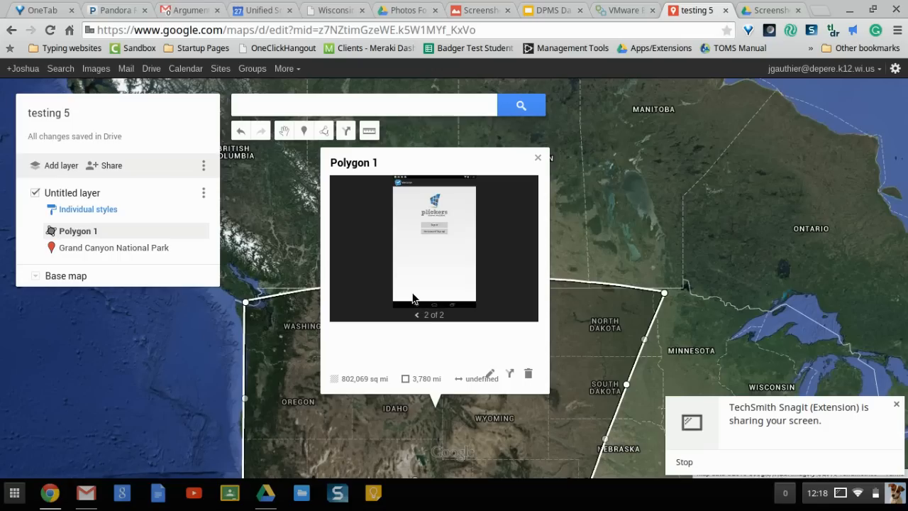
mouse_move(502, 250)
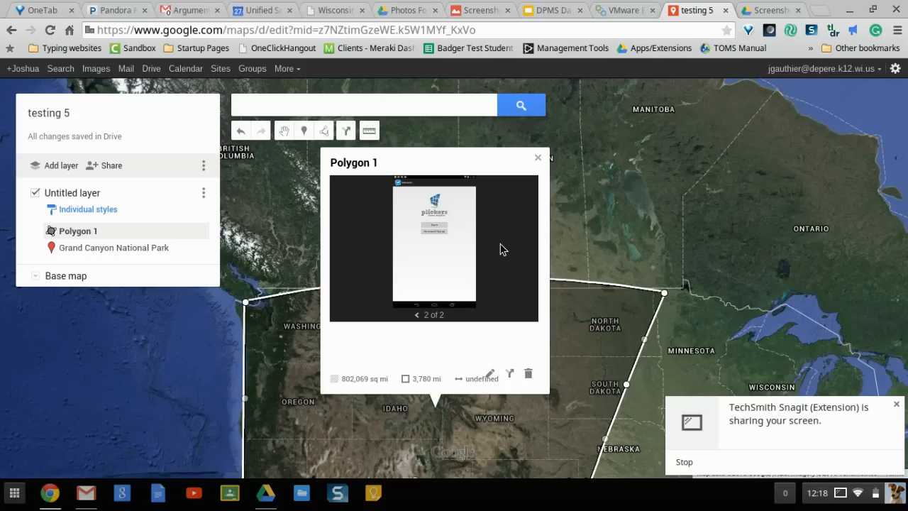
mouse_move(494, 225)
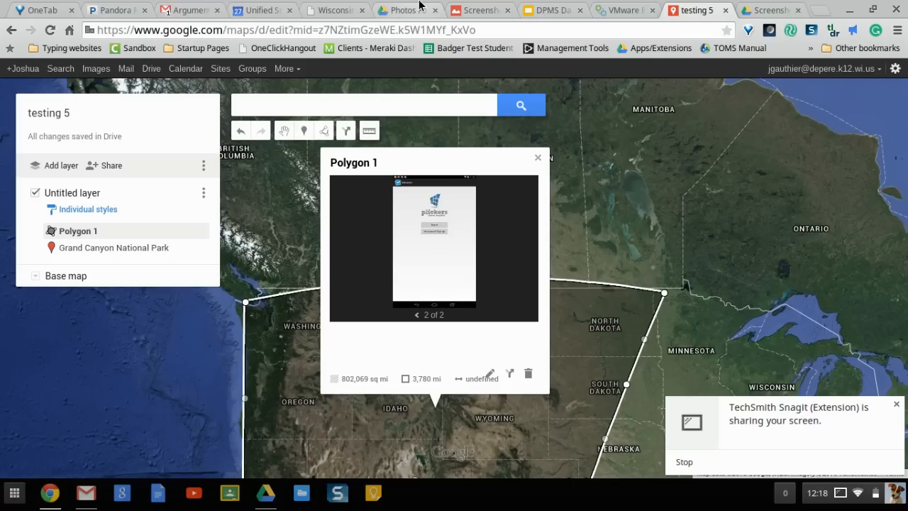
In Drive, leave the screenshot's sharing settings and bring up sharing for the whole photos folder
click(406, 10)
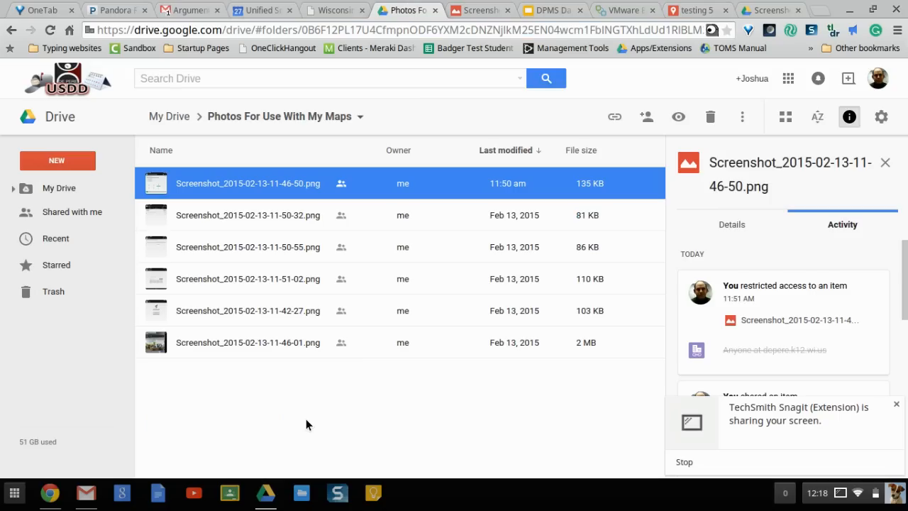
mouse_move(312, 122)
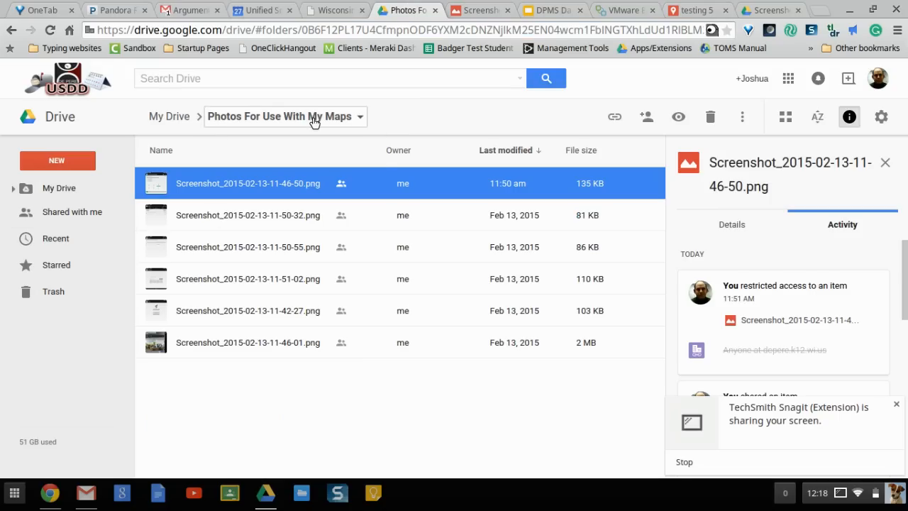
mouse_move(294, 111)
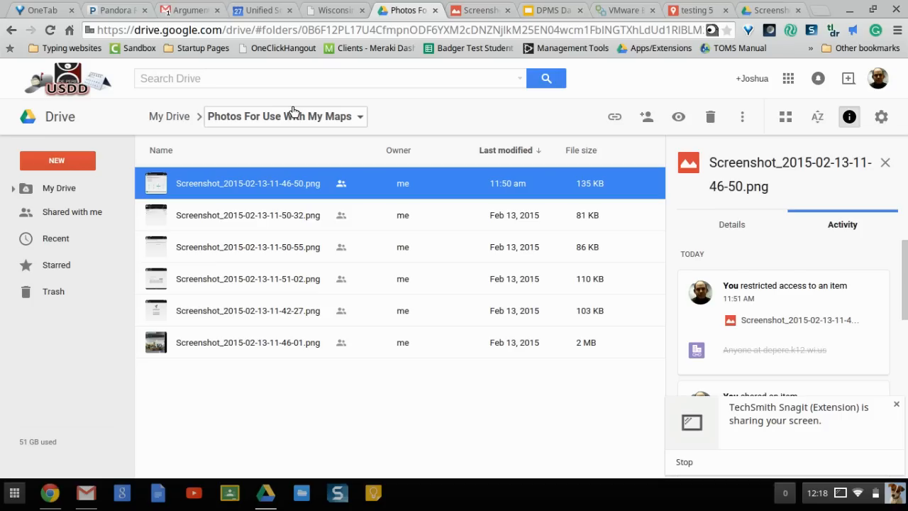
mouse_move(284, 112)
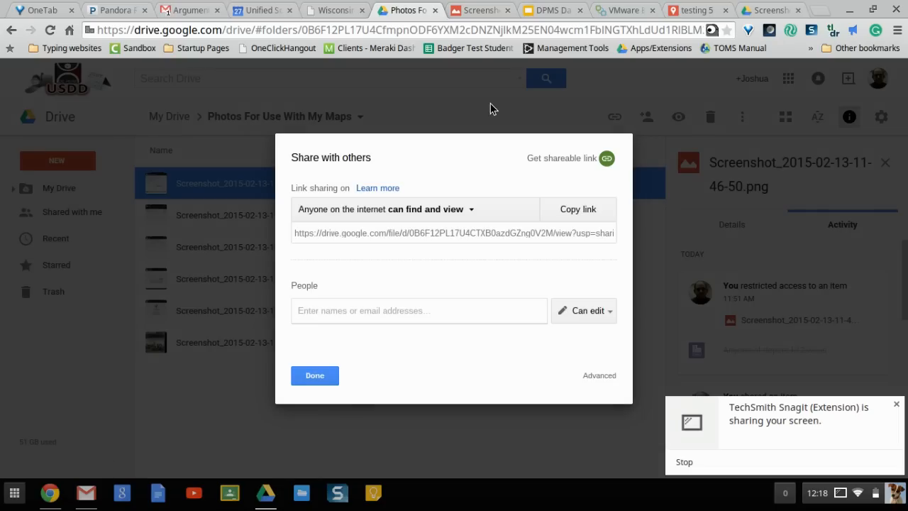
mouse_move(584, 190)
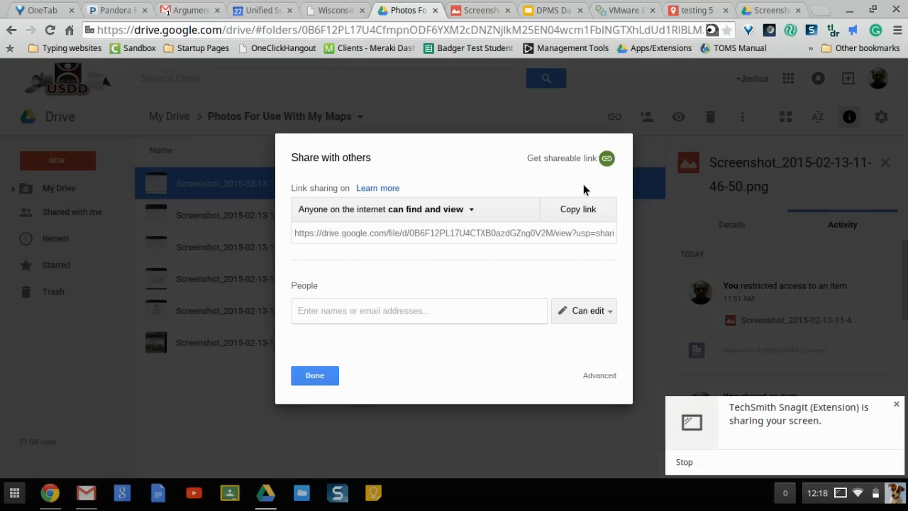
click(315, 375)
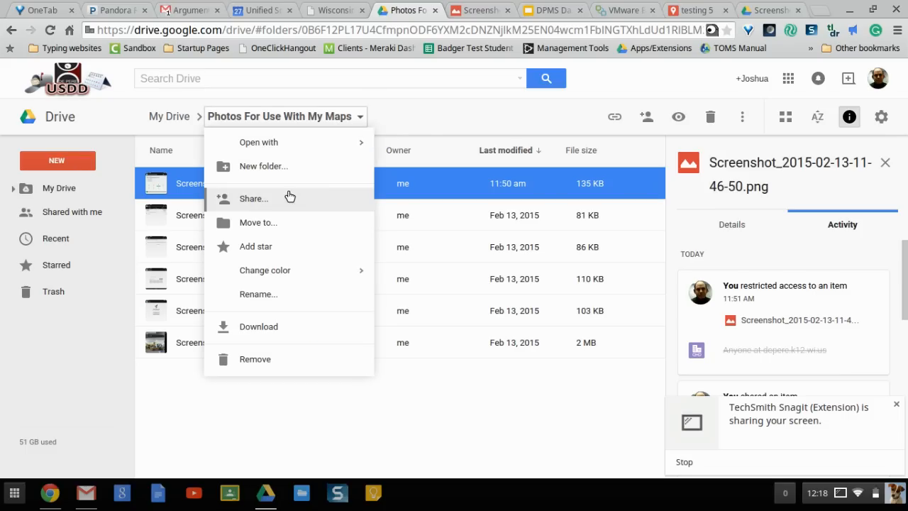
click(253, 198)
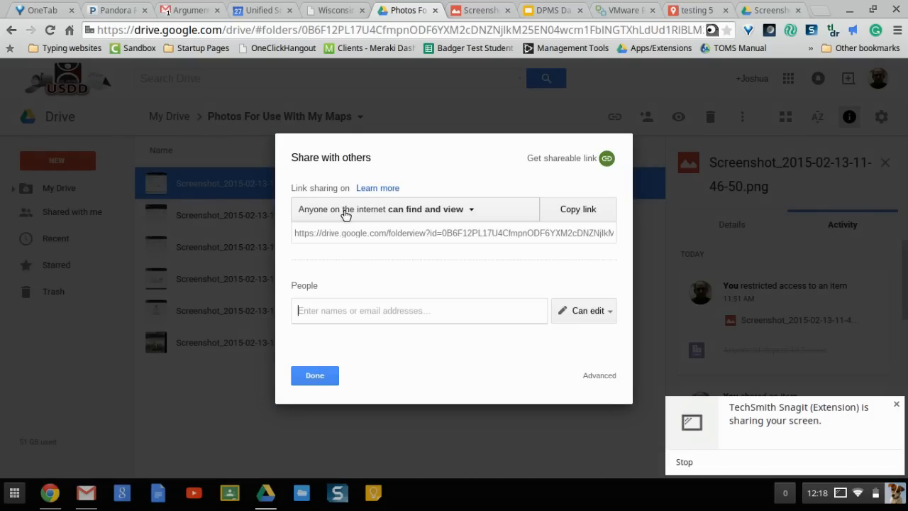
mouse_move(483, 213)
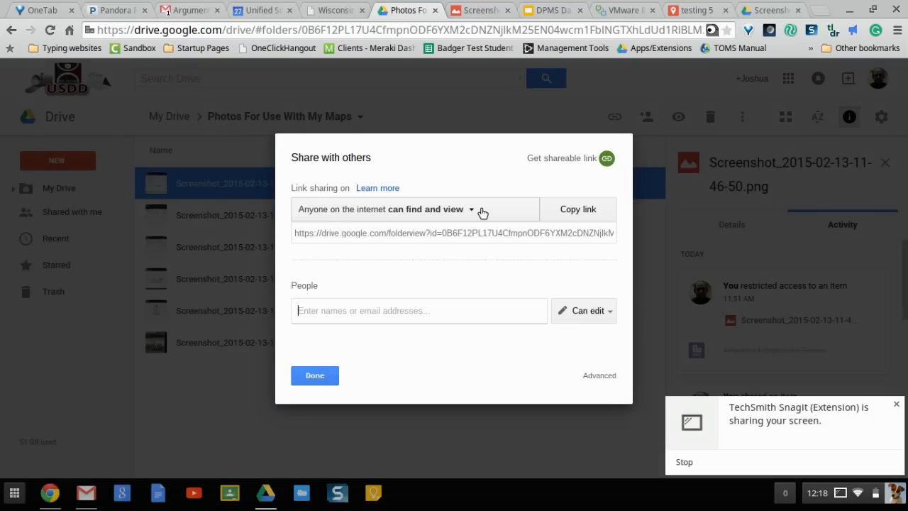
Set the Photos For Use With My Maps folder's link access to On - Public on the web and save
click(471, 210)
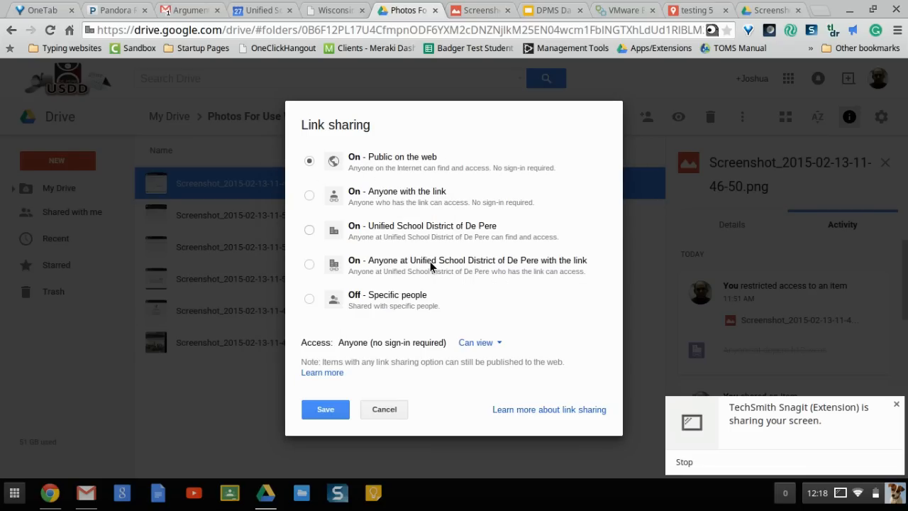
click(325, 409)
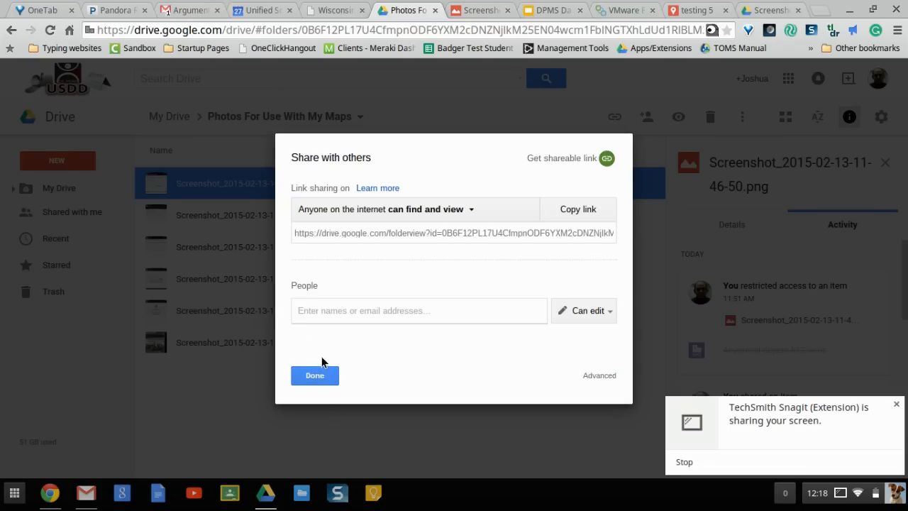
click(315, 374)
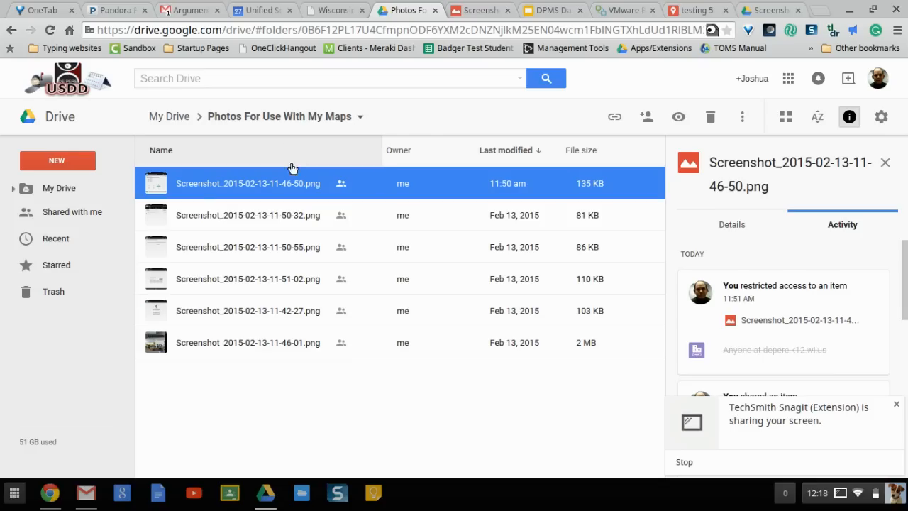
mouse_move(207, 352)
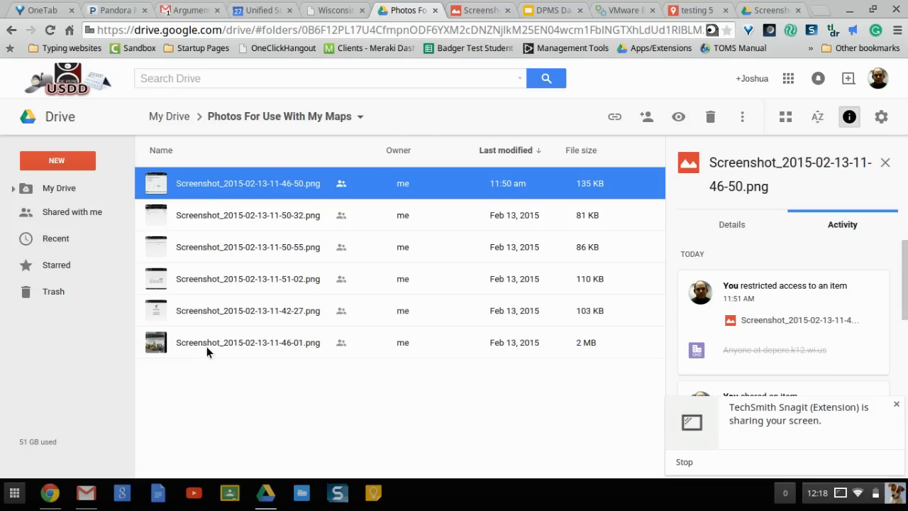
mouse_move(235, 232)
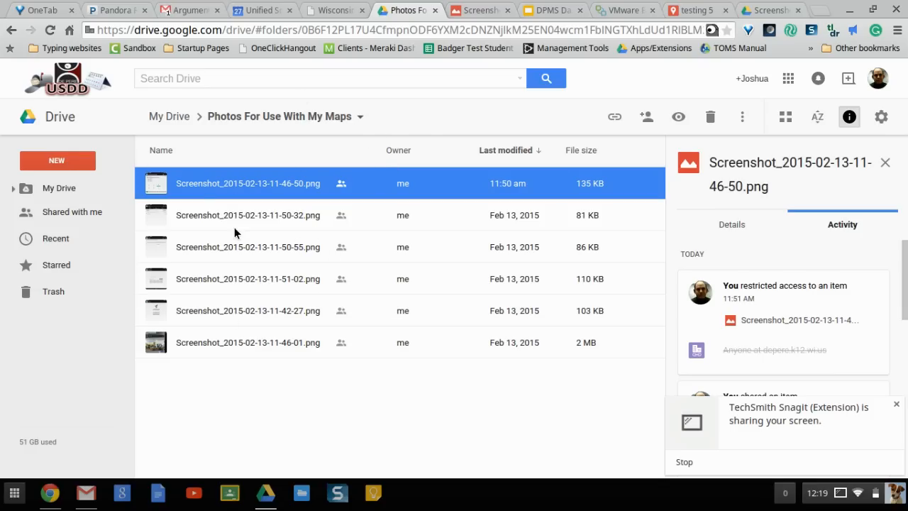
mouse_move(221, 136)
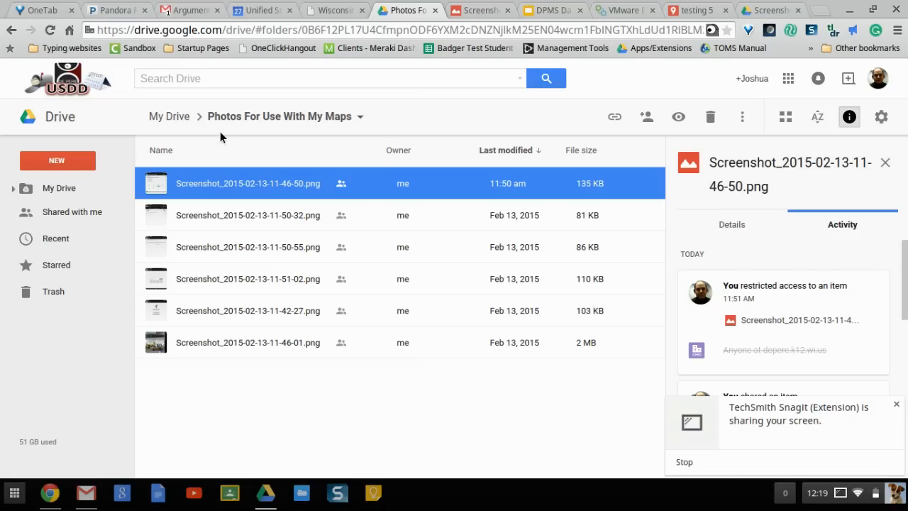
mouse_move(285, 120)
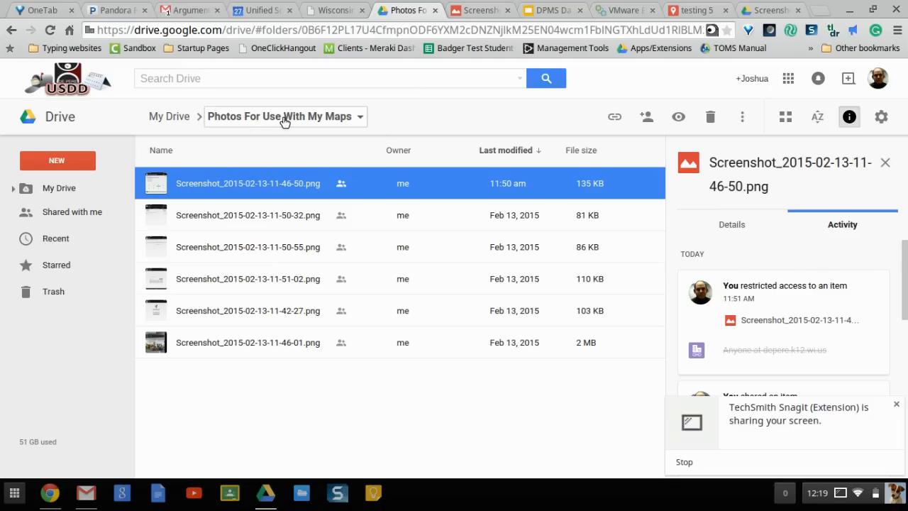
mouse_move(254, 159)
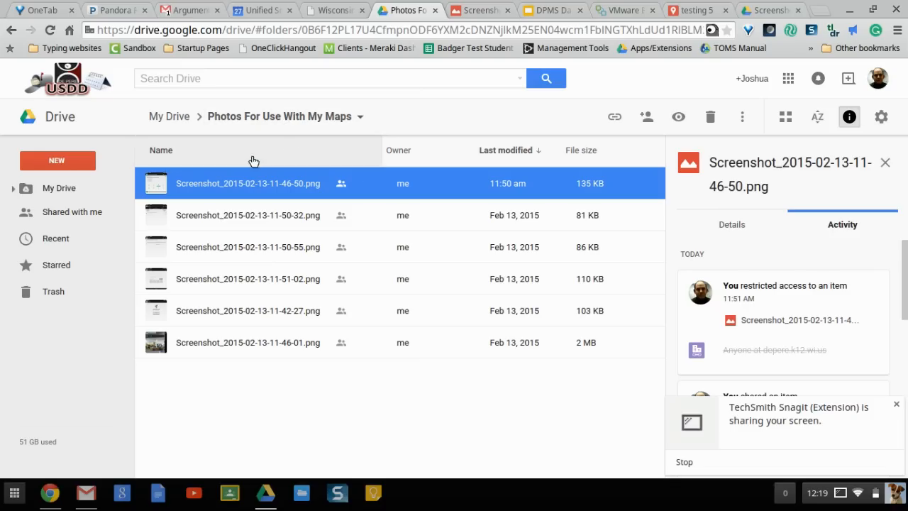
mouse_move(281, 117)
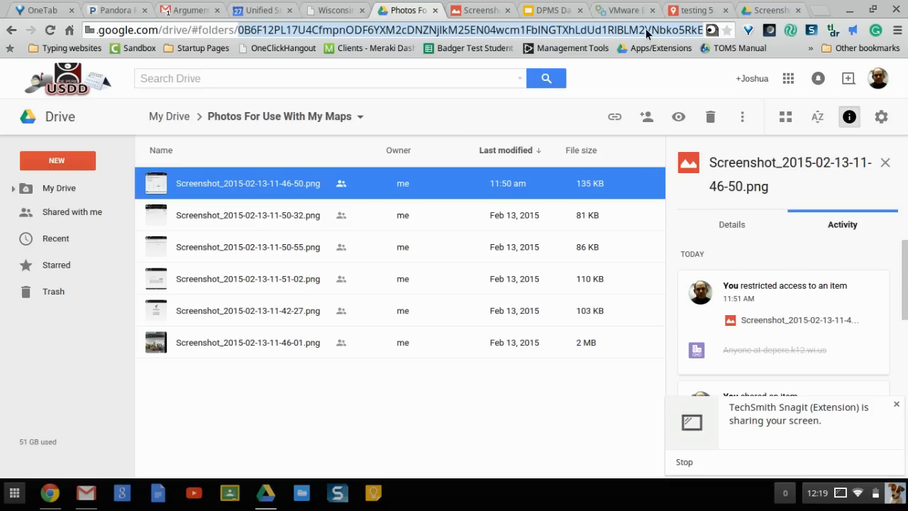
mouse_move(460, 55)
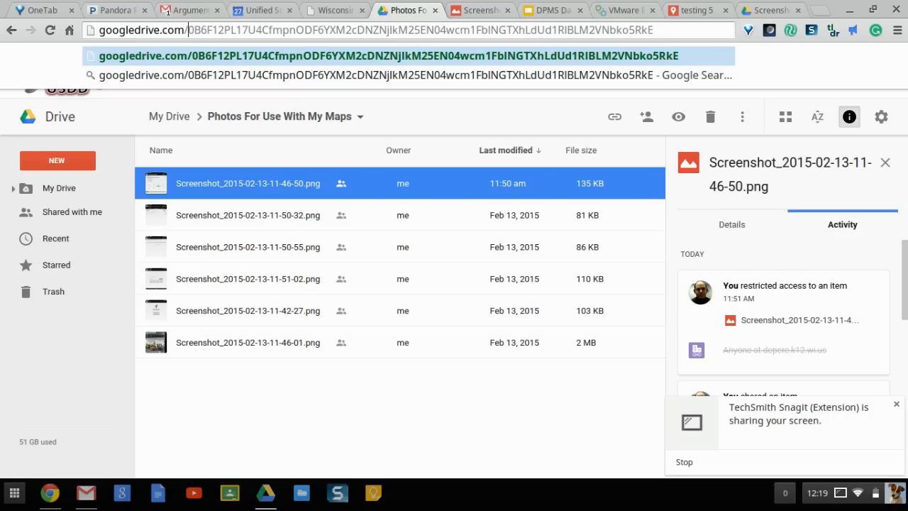
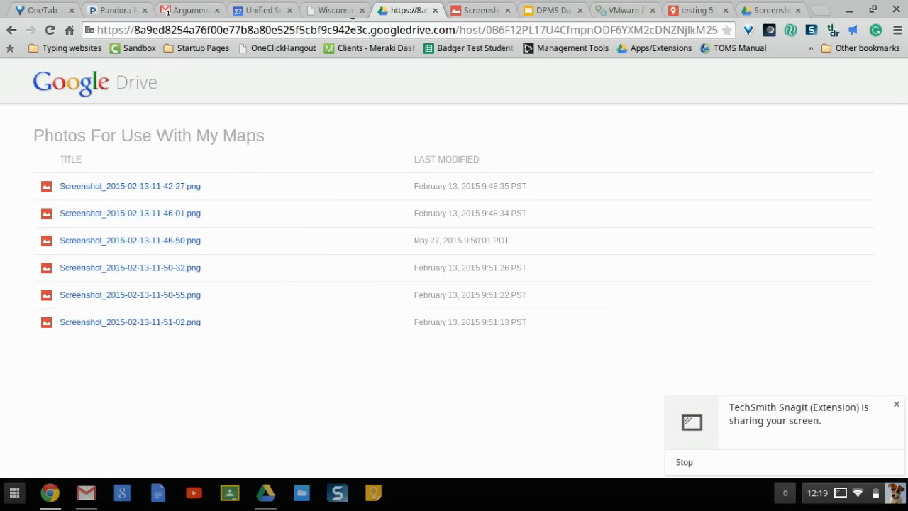
Rewrite the folder address as googledrive.com/host/ followed by the folder ID
mouse_move(339, 185)
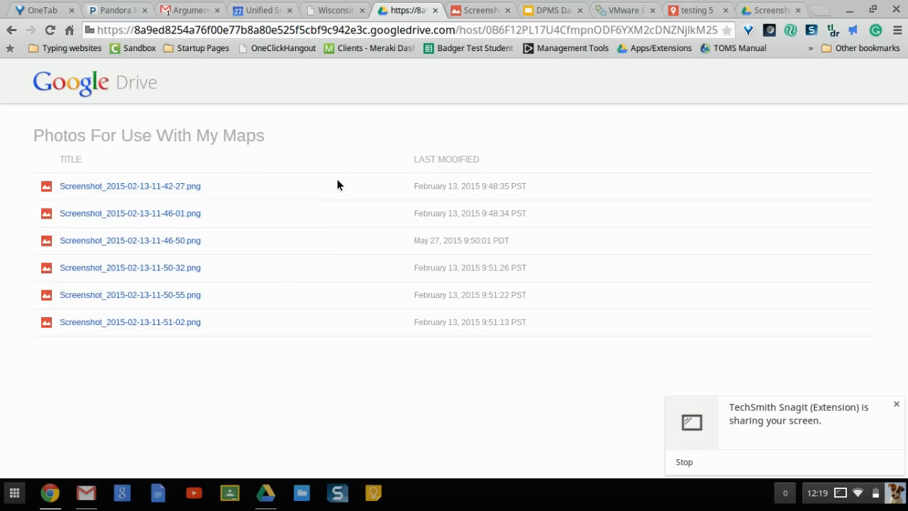
mouse_move(162, 196)
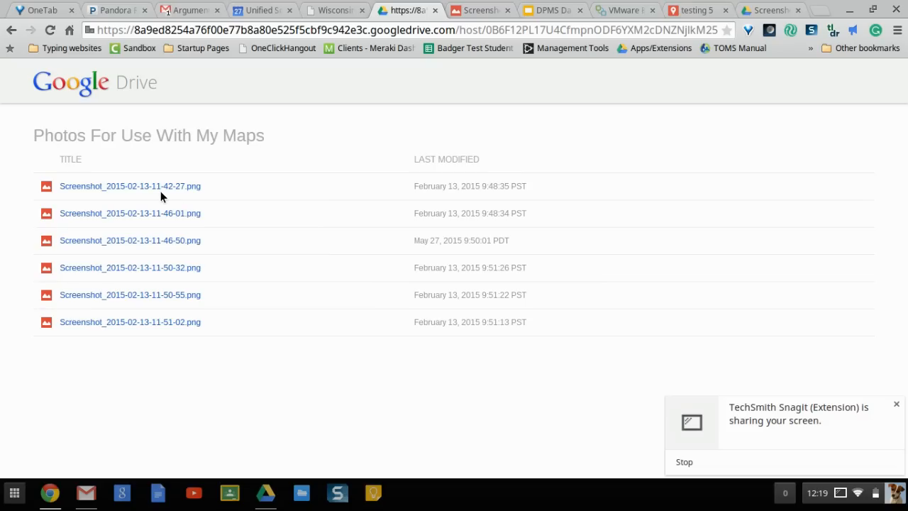
mouse_move(134, 213)
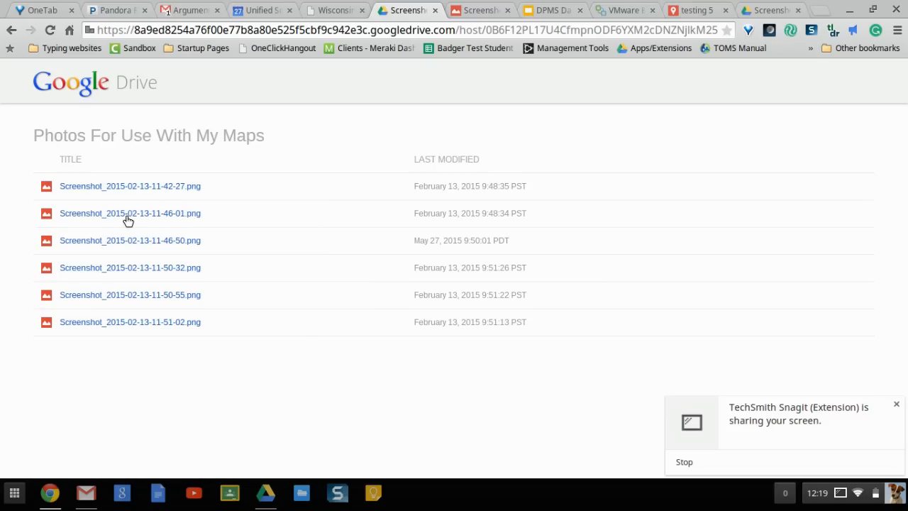
click(131, 213)
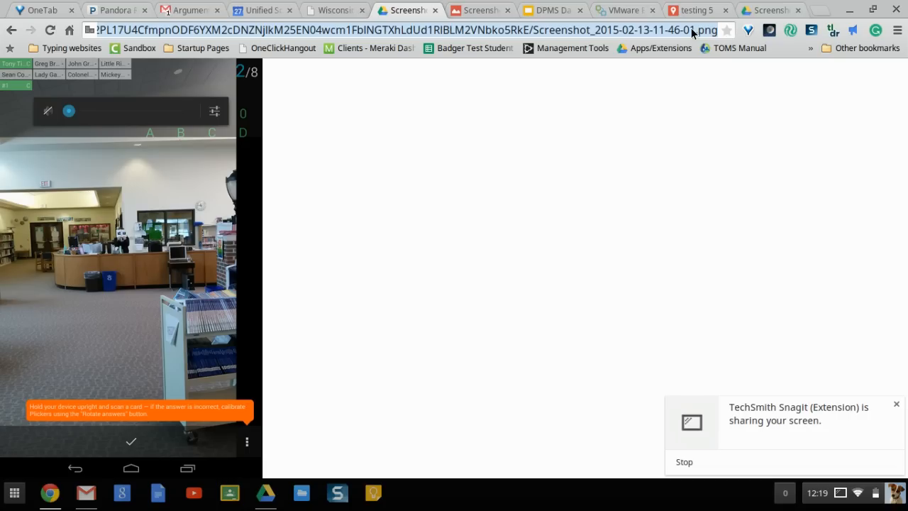
mouse_move(660, 110)
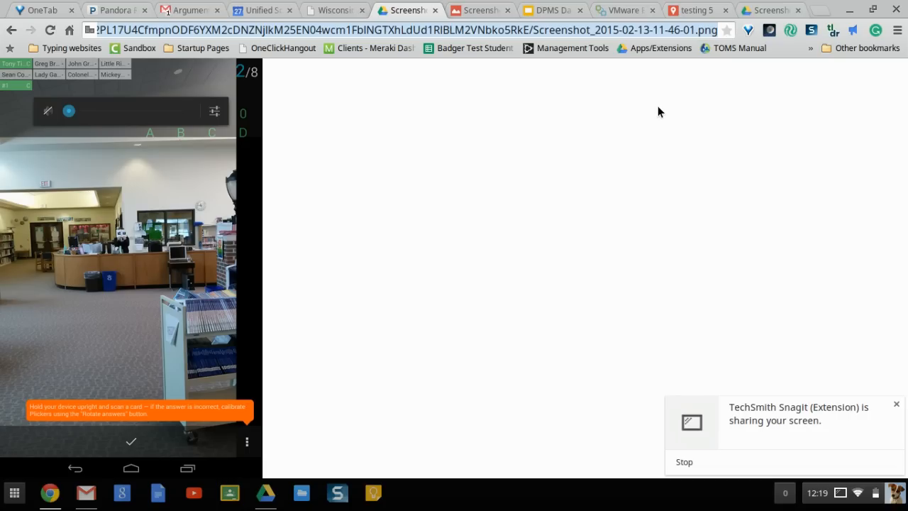
mouse_move(699, 10)
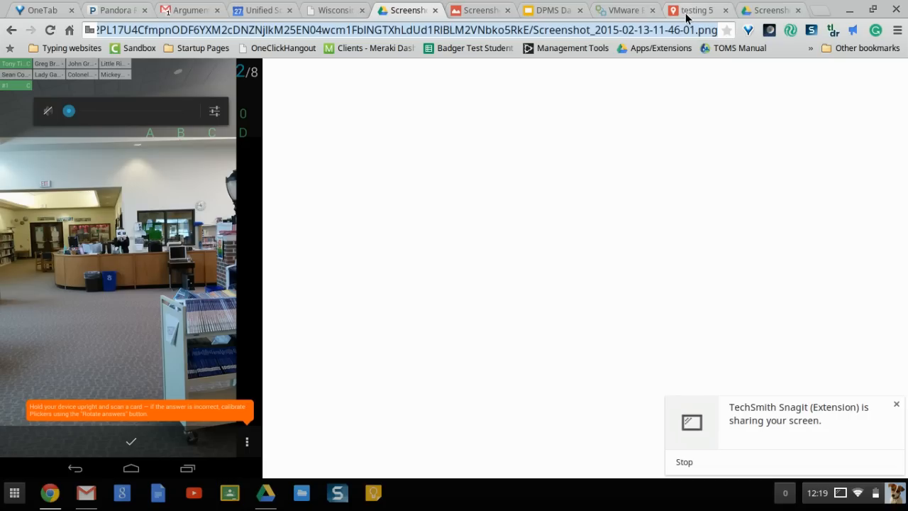
click(695, 10)
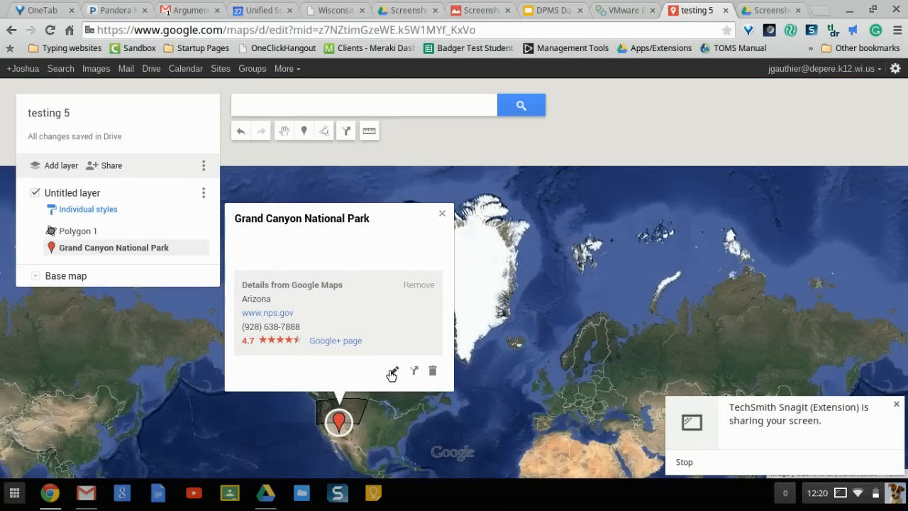
click(391, 372)
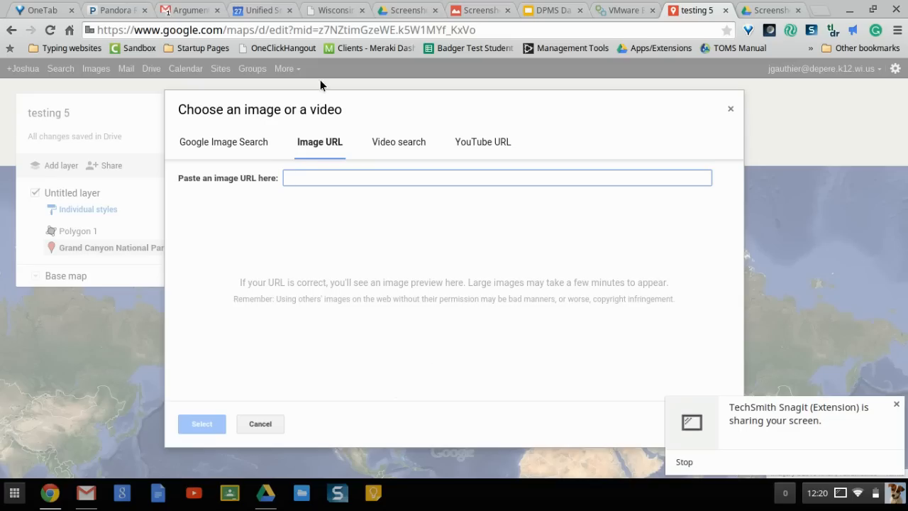
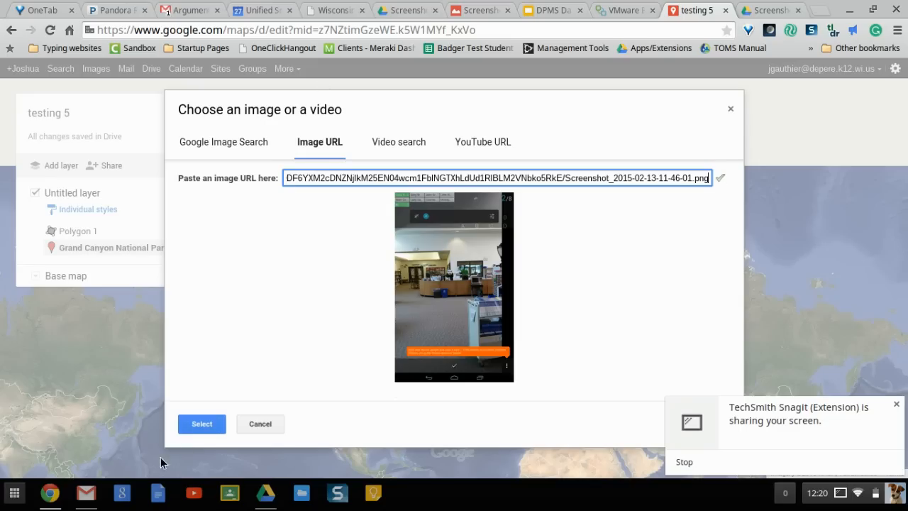
click(201, 423)
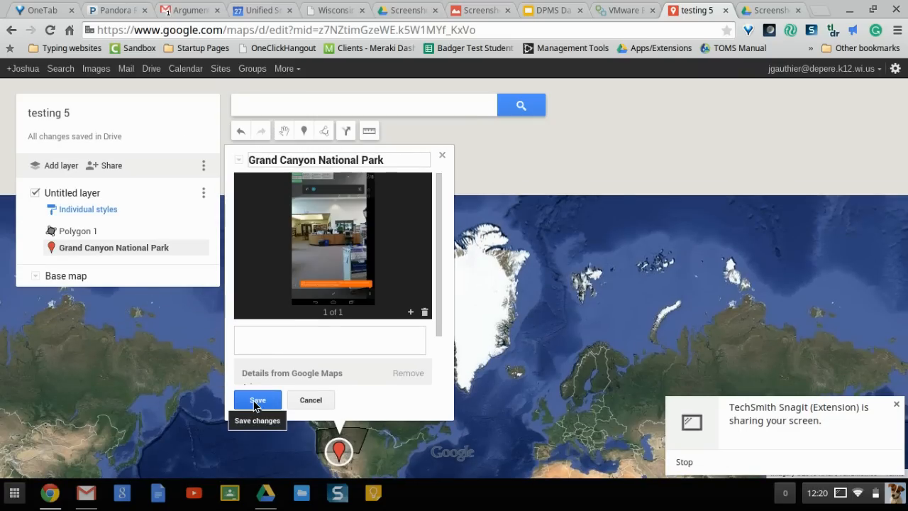
click(258, 400)
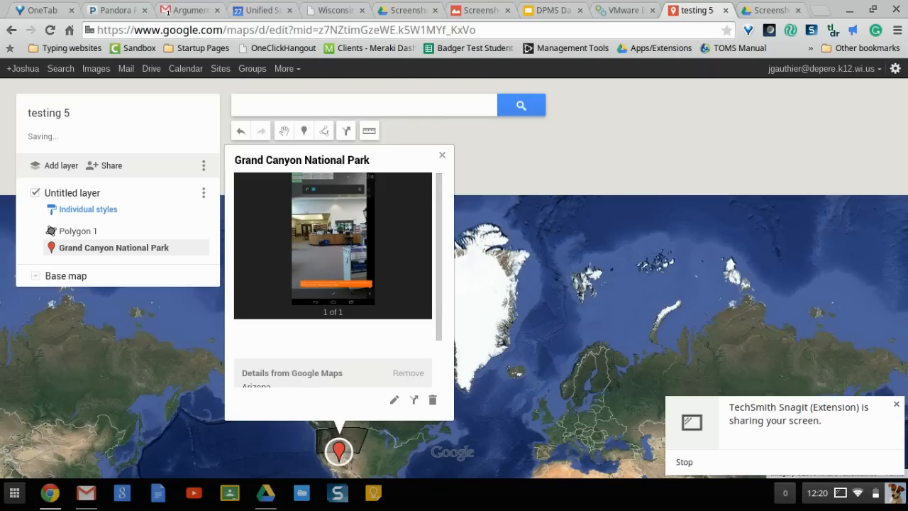
Show Polygon 1's second of two attached screenshots in its info card
click(76, 230)
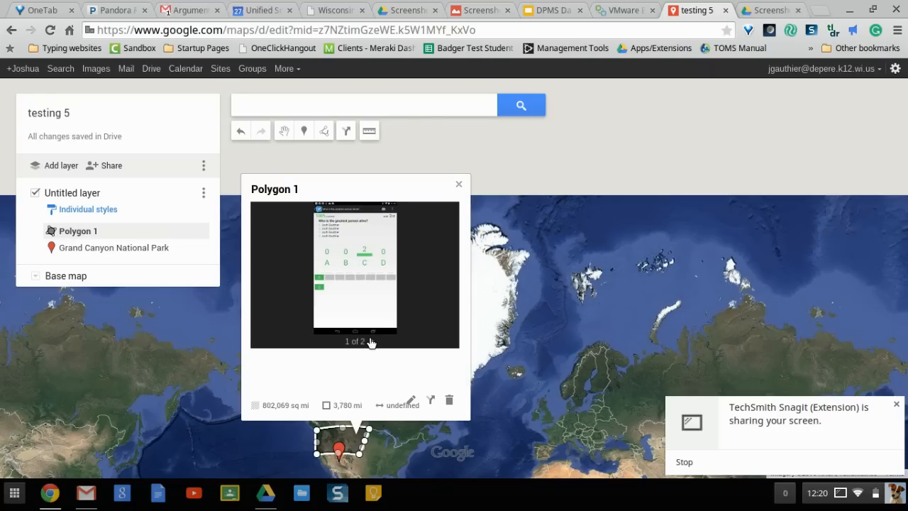
click(372, 341)
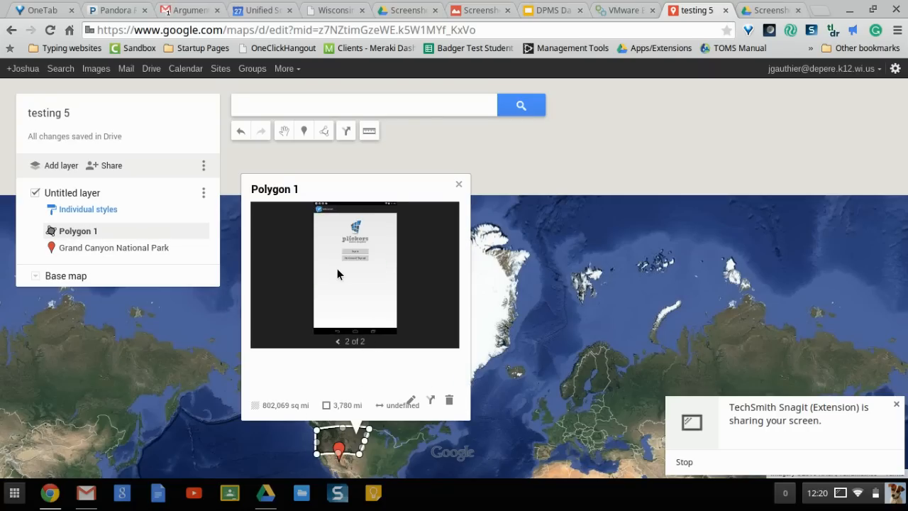
mouse_move(287, 298)
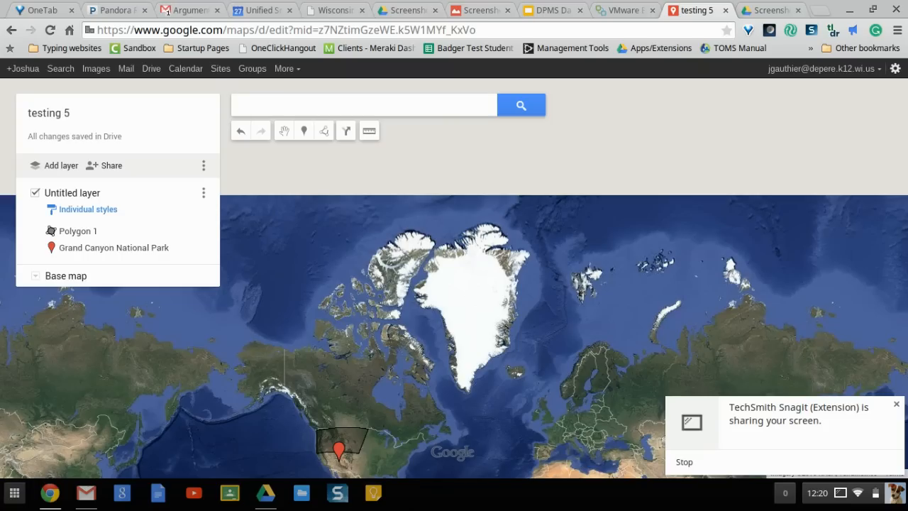
mouse_move(689, 465)
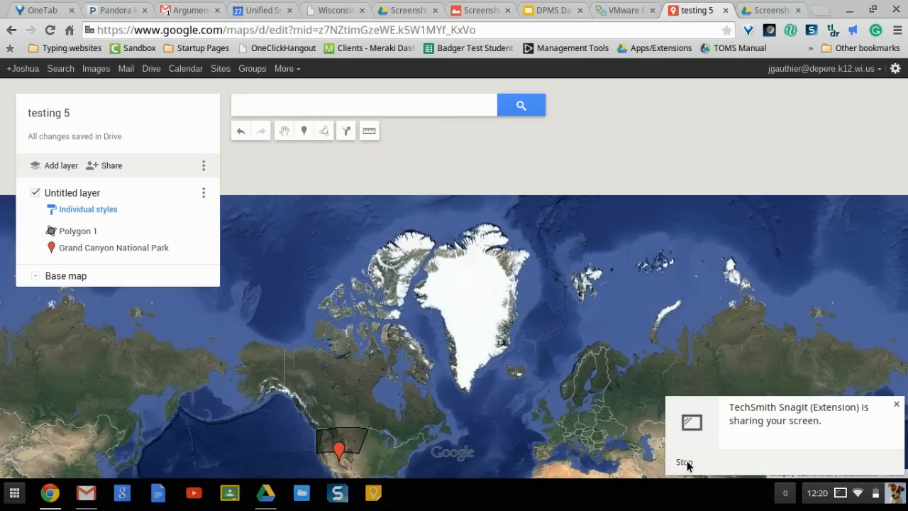